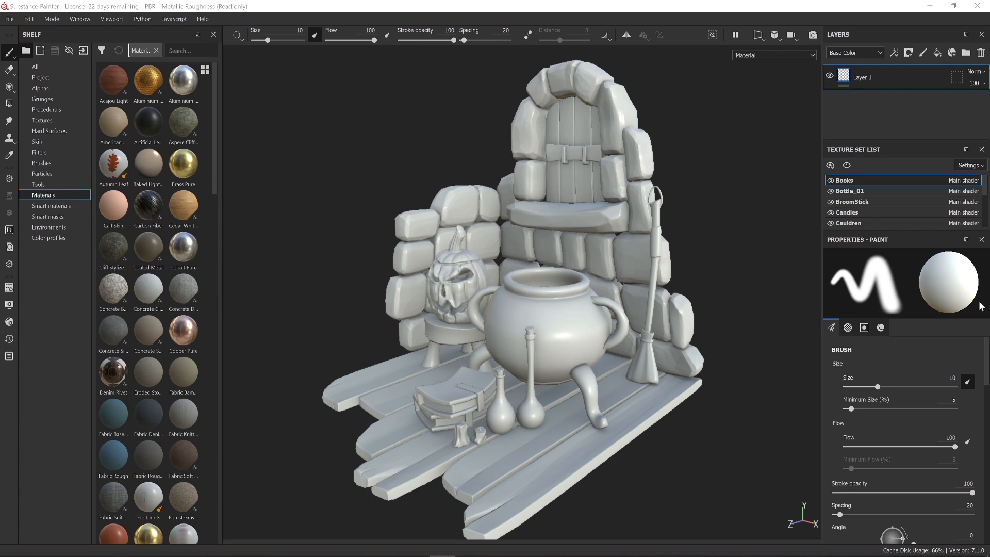
{"action": "mouse_move", "coordinate": [790, 317]}
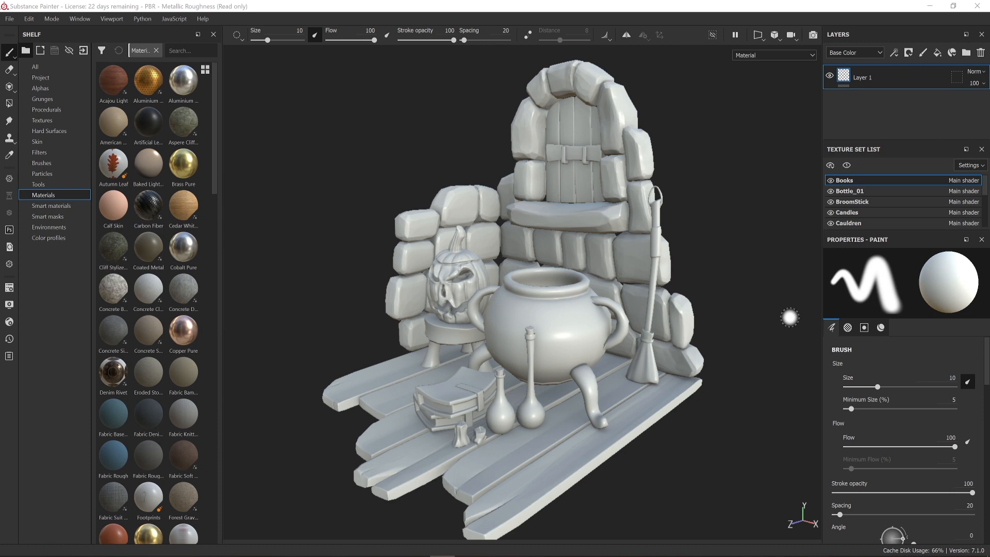
{"action": "mouse_move", "coordinate": [712, 298]}
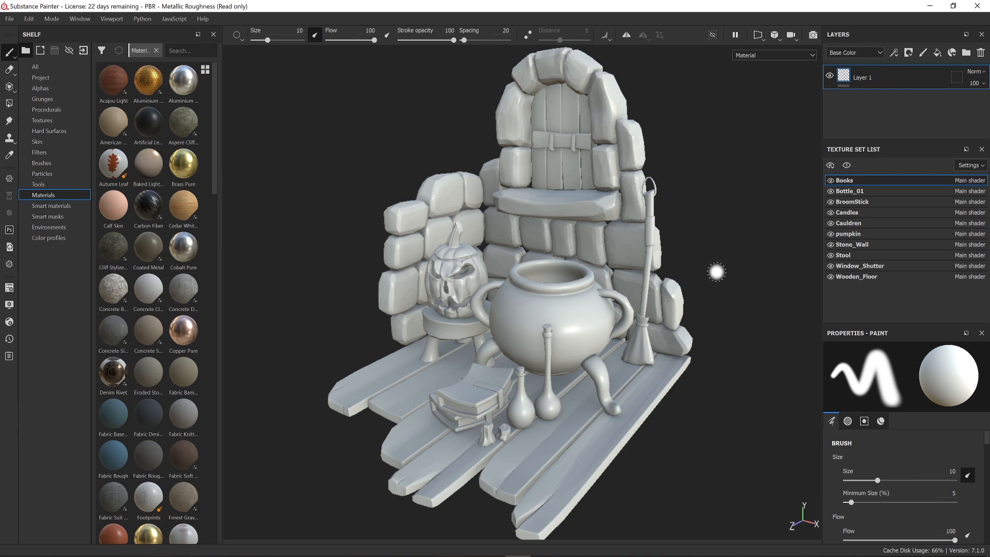
{"action": "mouse_move", "coordinate": [756, 189]}
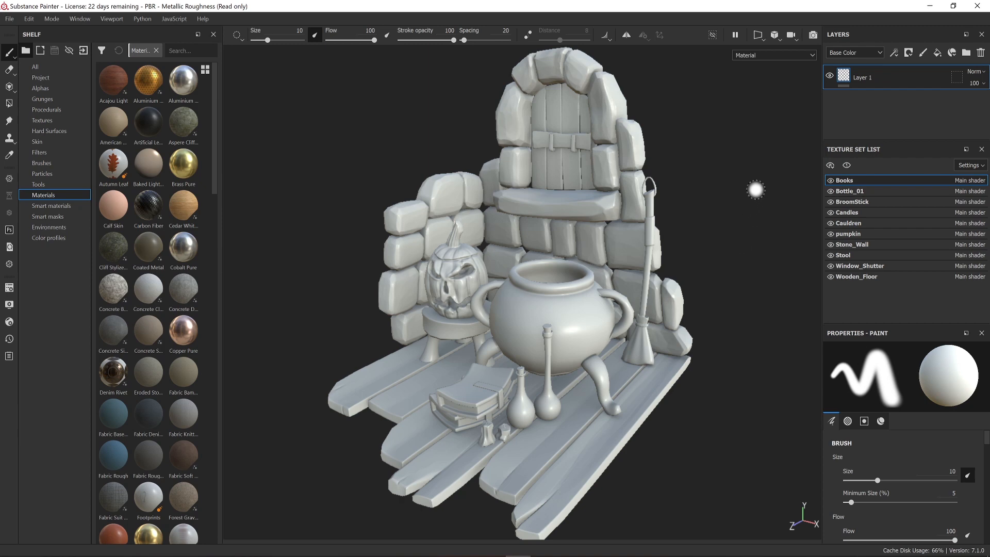
{"action": "left_click", "coordinate": [851, 202]}
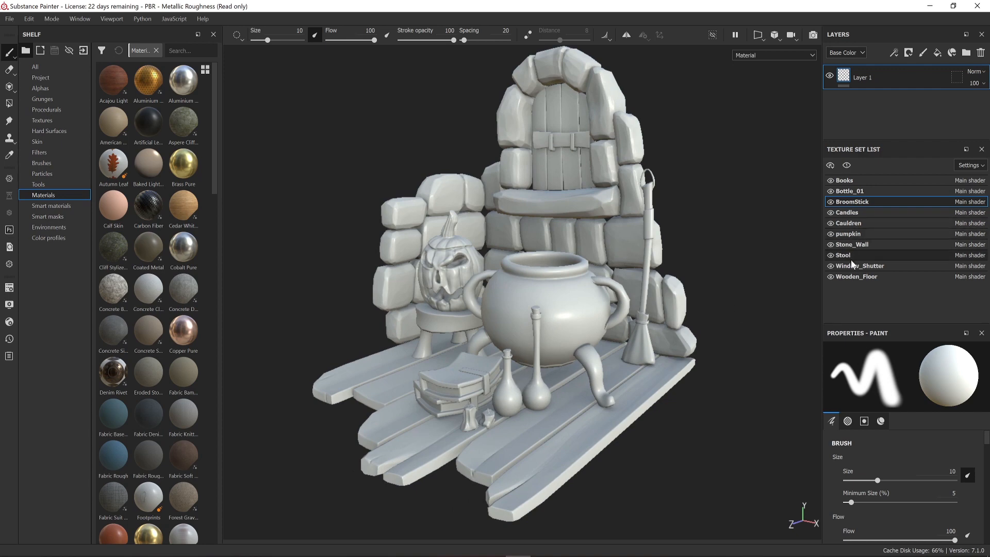
{"action": "left_click", "coordinate": [849, 190]}
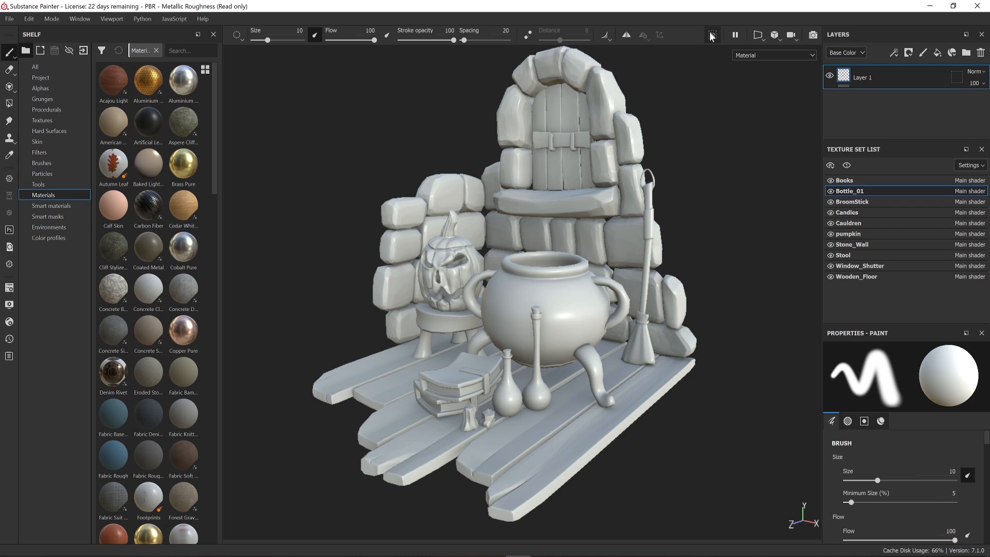
{"action": "left_click", "coordinate": [712, 35]}
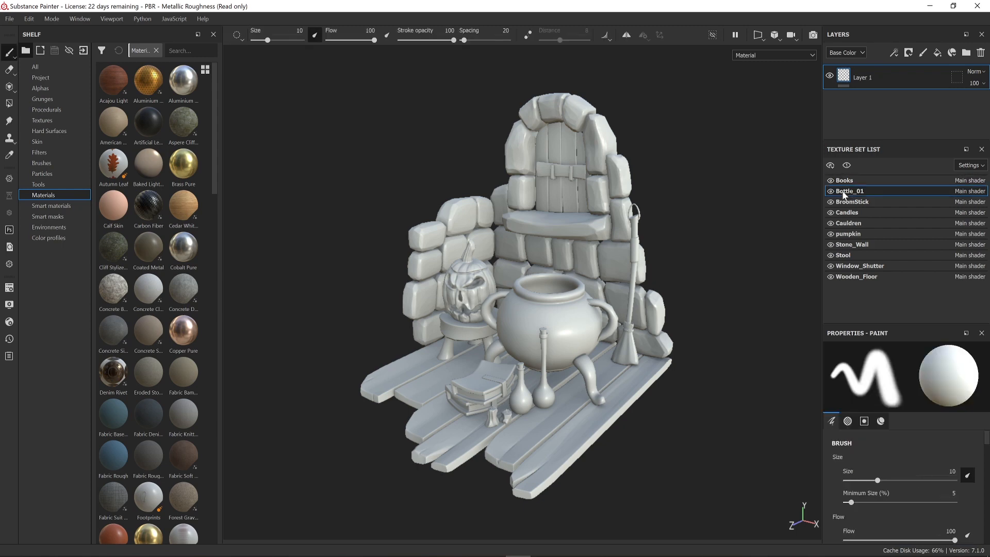
{"action": "left_click", "coordinate": [712, 34]}
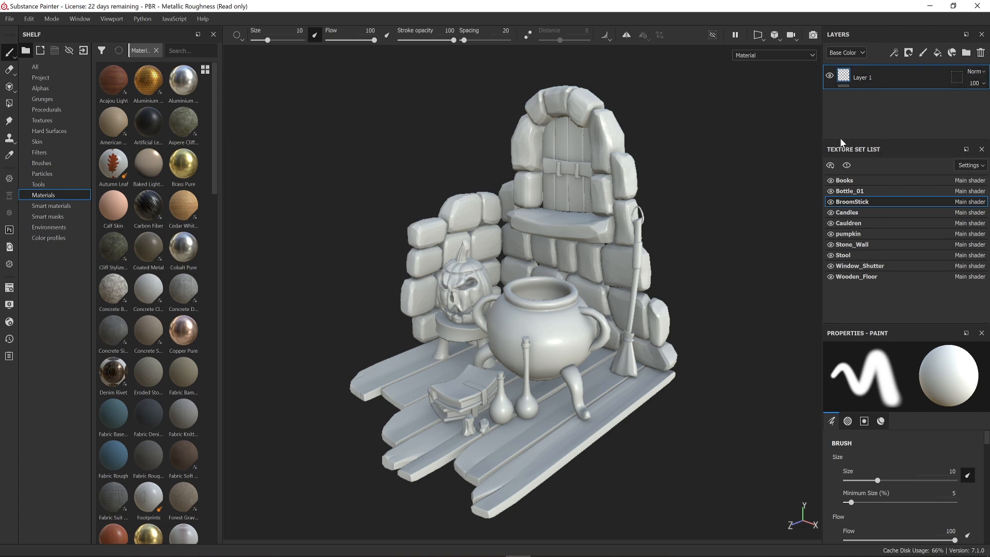
{"action": "mouse_move", "coordinate": [855, 208]}
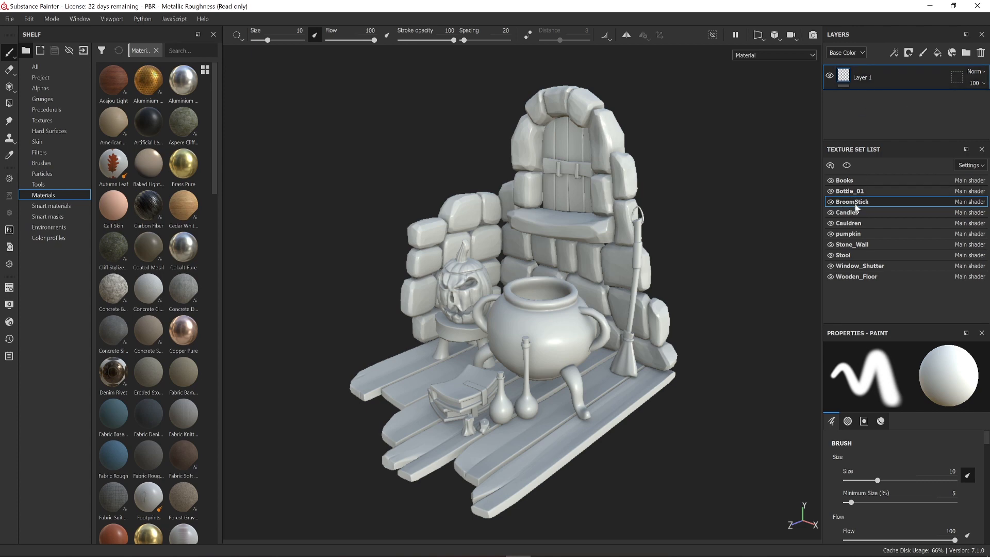
{"action": "mouse_move", "coordinate": [785, 138]}
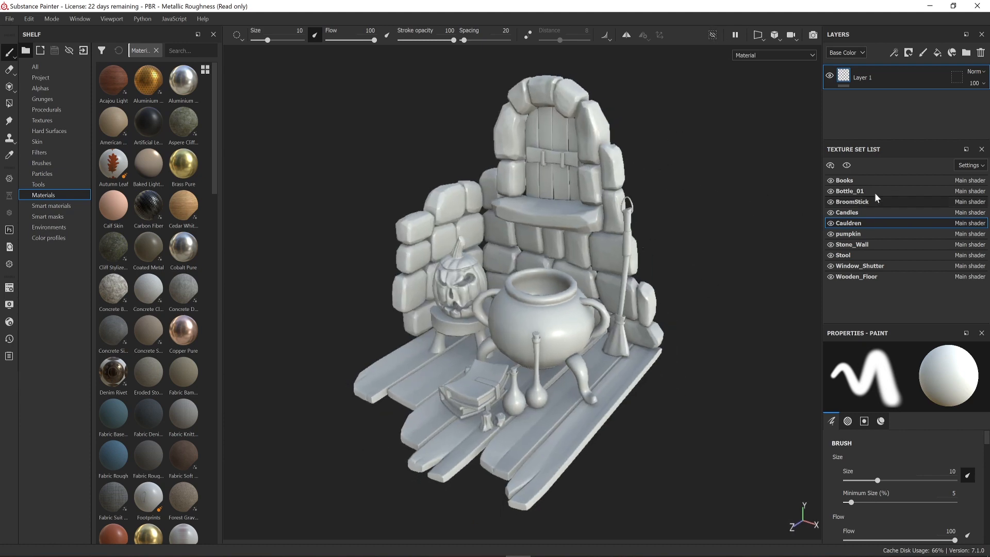
- Select the BroomStick texture set and add Fill layer 1 to its layer stack
{"action": "left_click", "coordinate": [852, 202]}
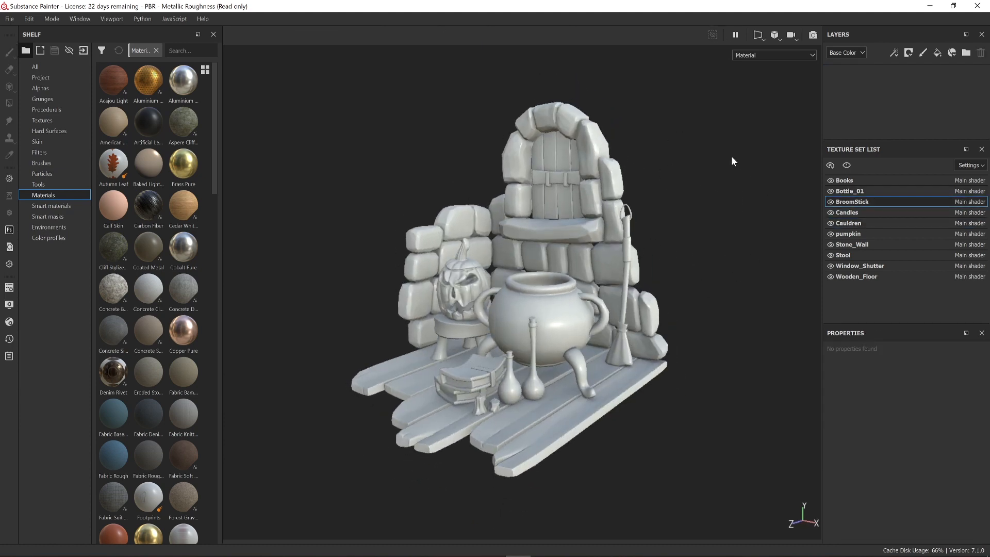
{"action": "left_click", "coordinate": [908, 52]}
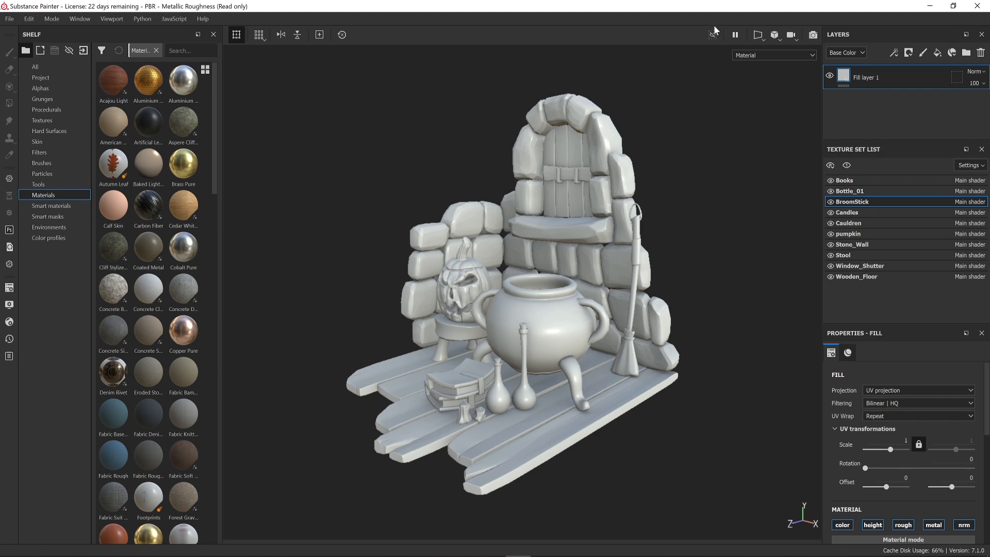
- Toggle Isolate texture set so only the BroomStick mesh shows in the viewport
{"action": "left_click", "coordinate": [711, 35]}
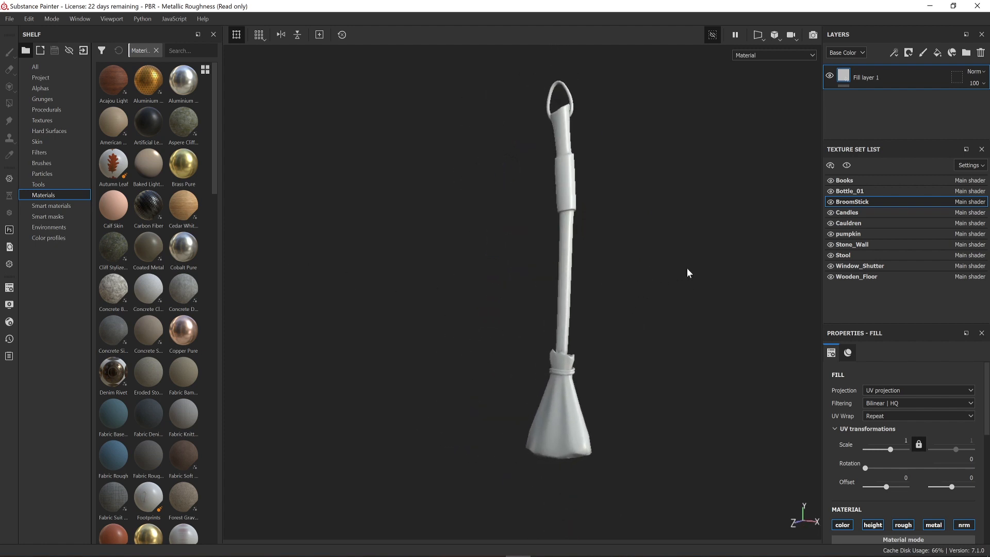
{"action": "mouse_move", "coordinate": [593, 337]}
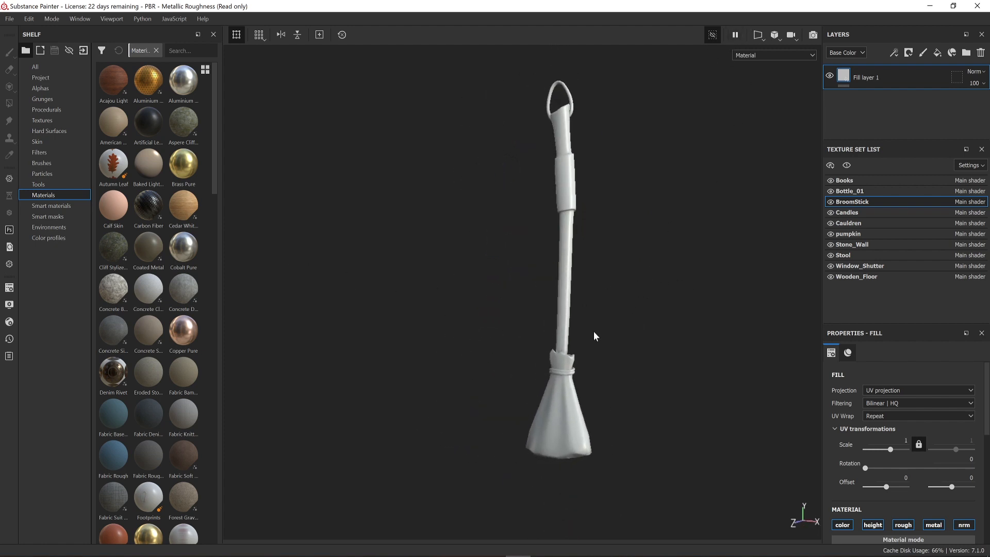